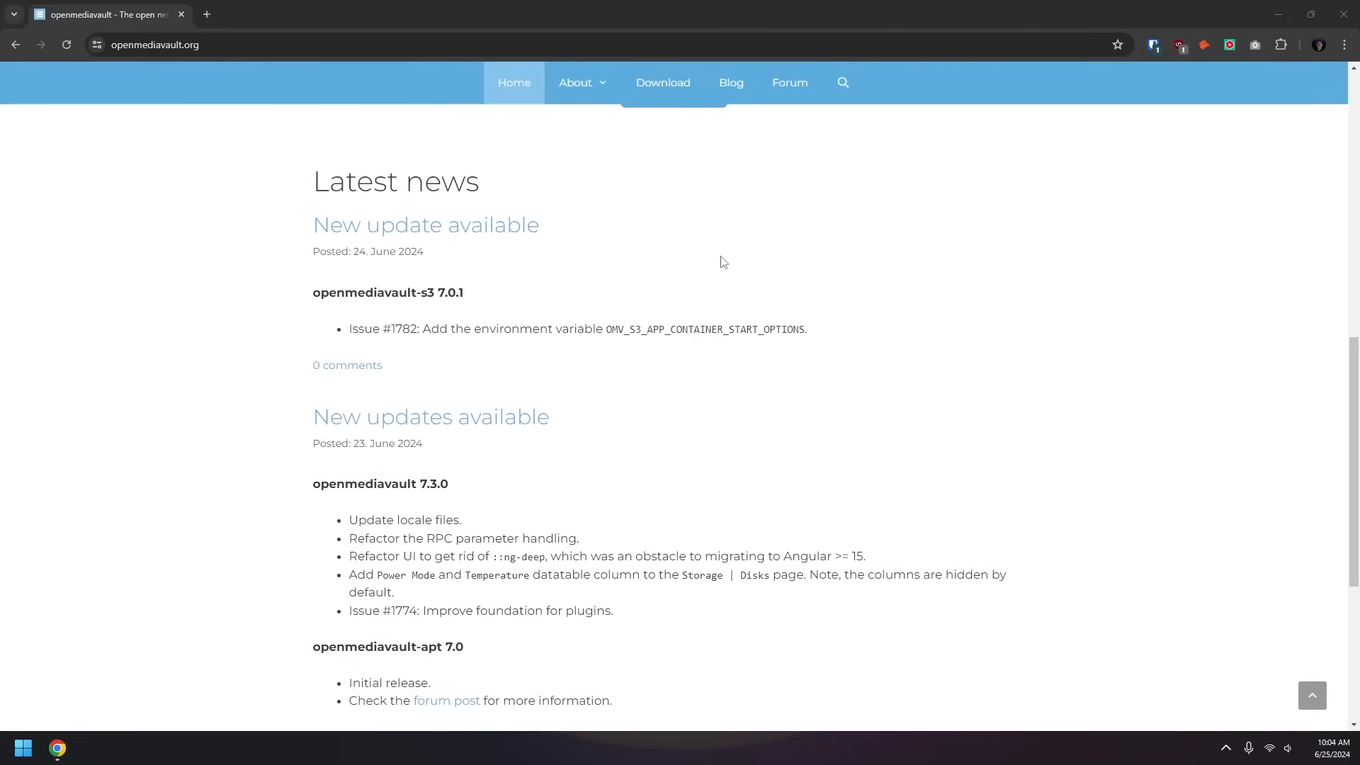
pyautogui.moveTo(607, 305)
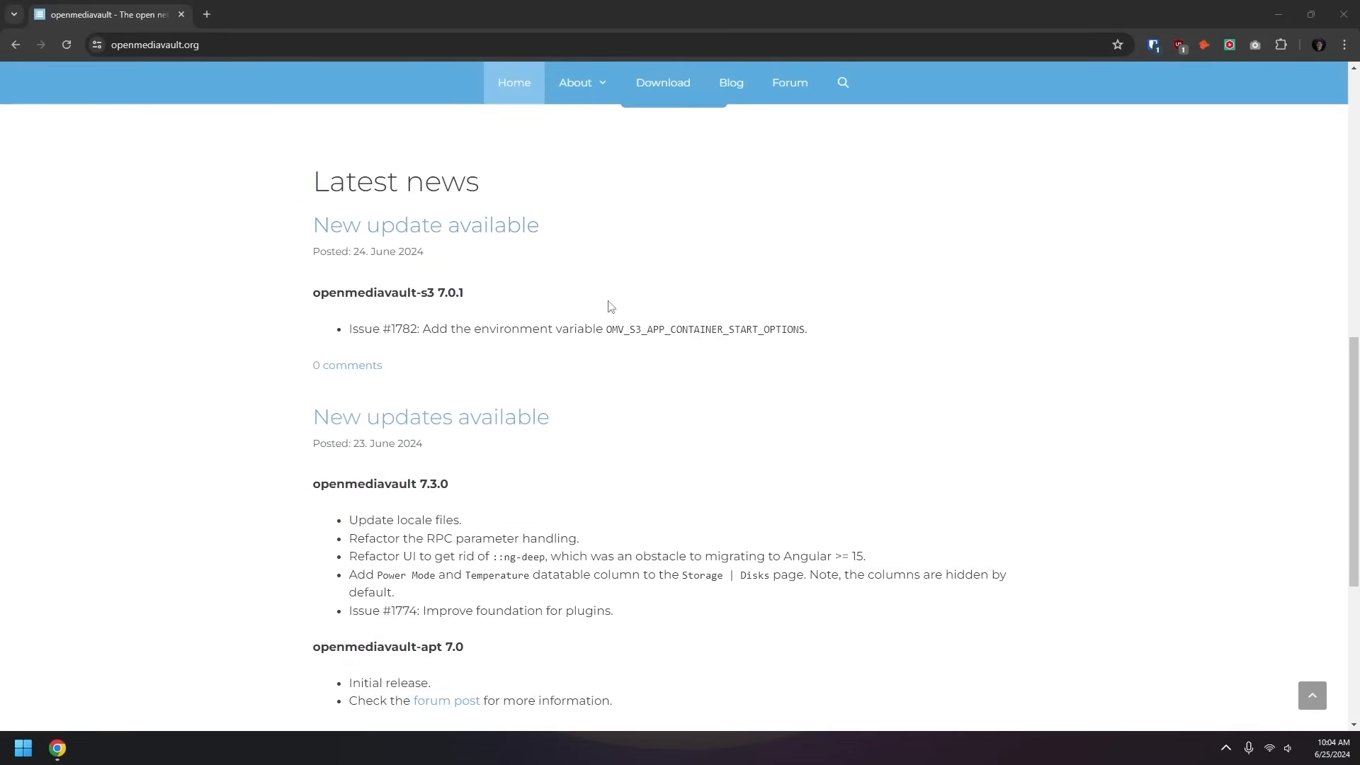
# - Scroll the openmediavault.org home page and open the Download page from the navigation bar
pyautogui.scroll(-3)
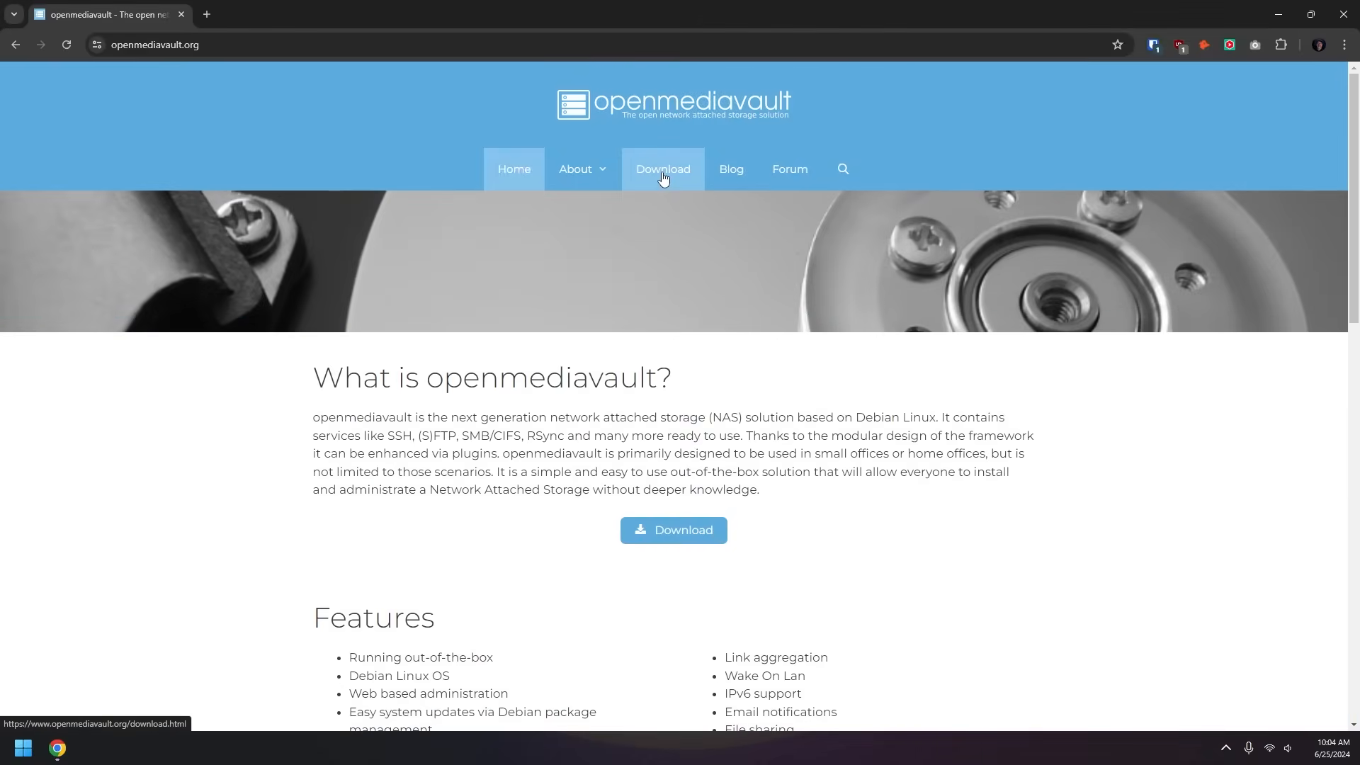
pyautogui.click(661, 168)
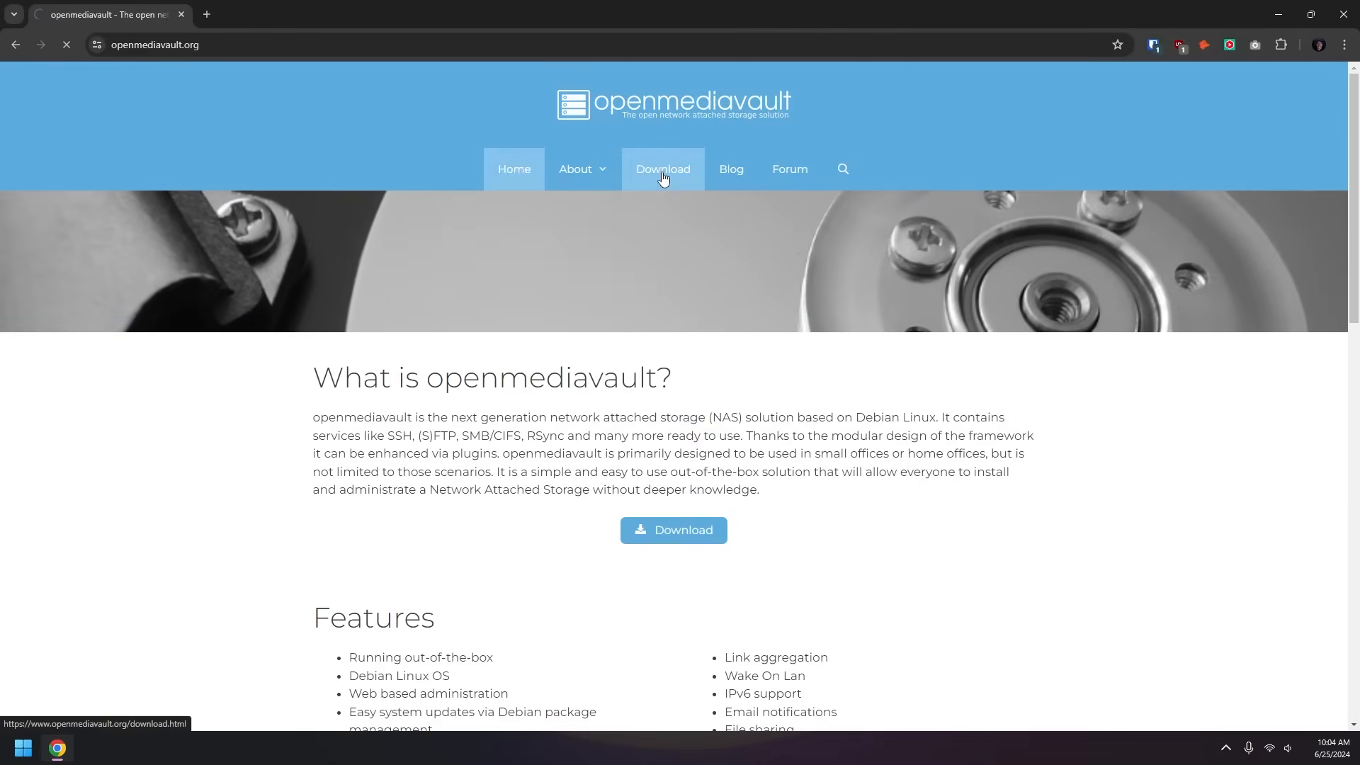
# - On the Download page, open the Stable ISO link to fetch the latest stable release
pyautogui.click(662, 168)
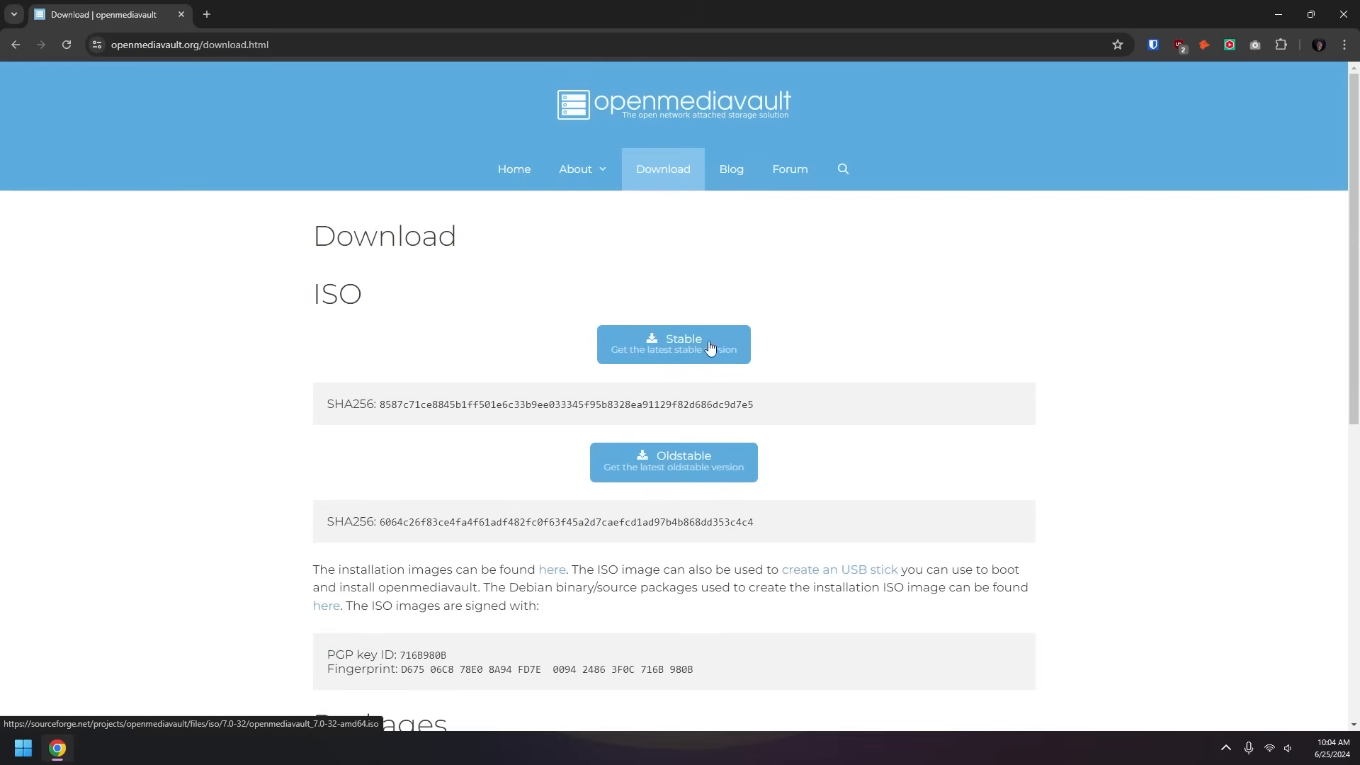
pyautogui.moveTo(673, 354)
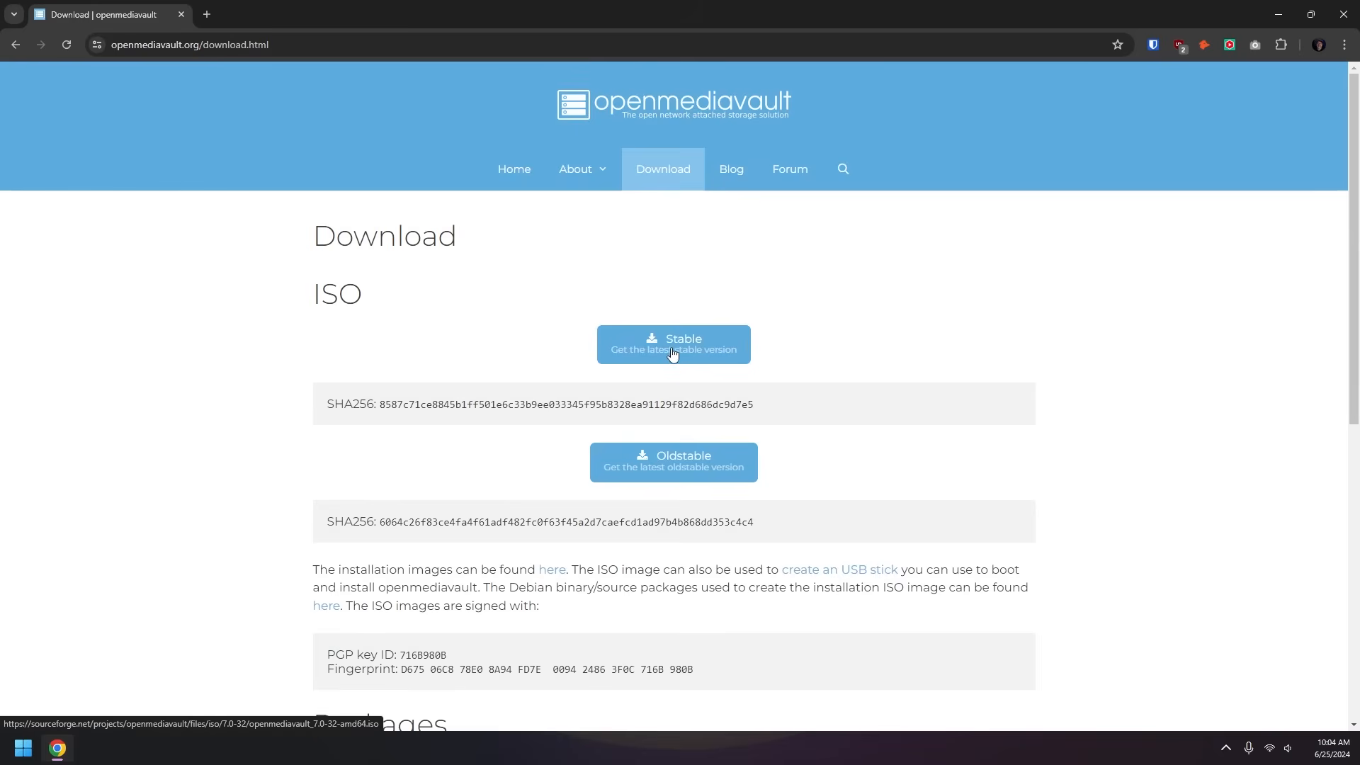
pyautogui.click(672, 344)
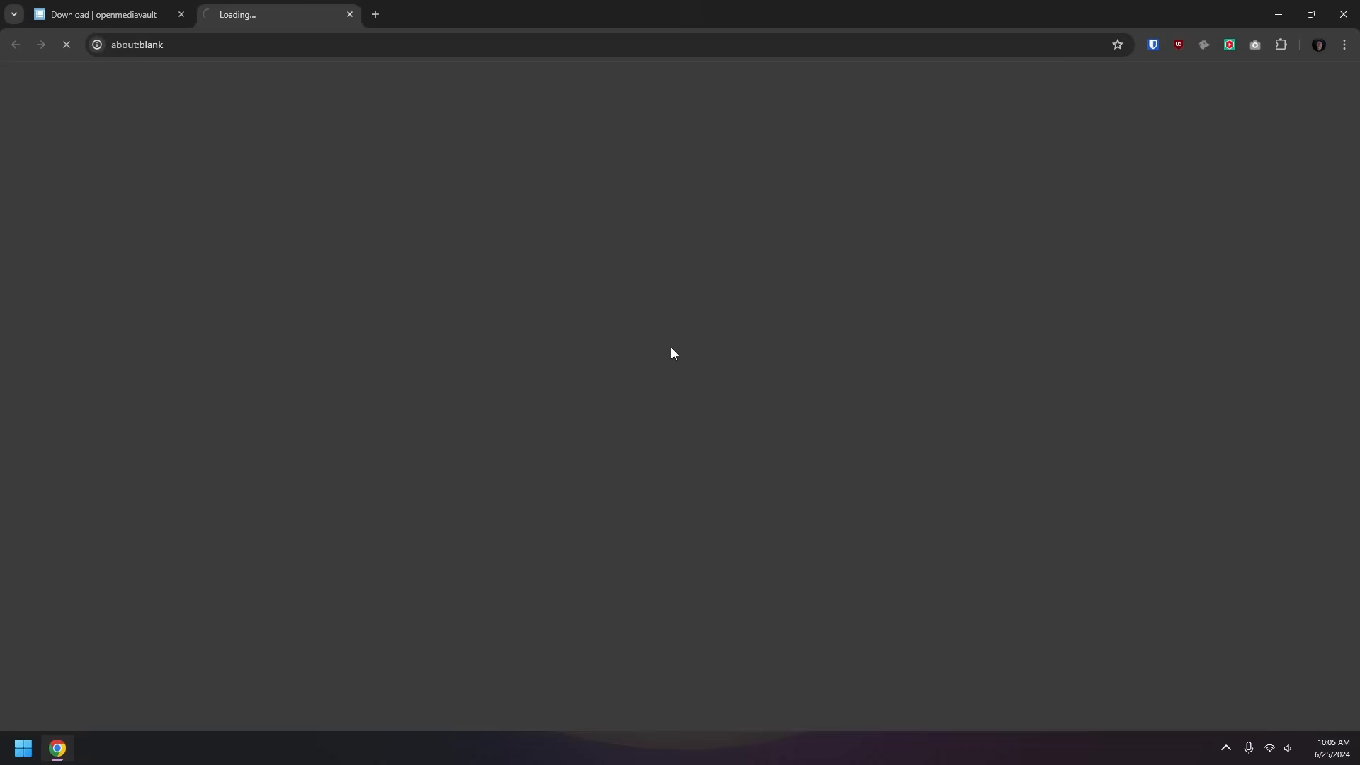